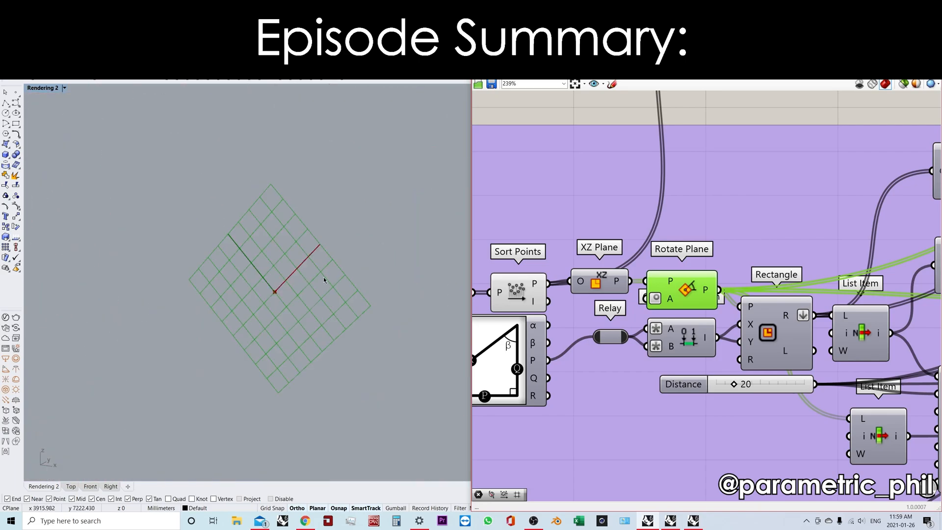
pyautogui.moveTo(319, 283)
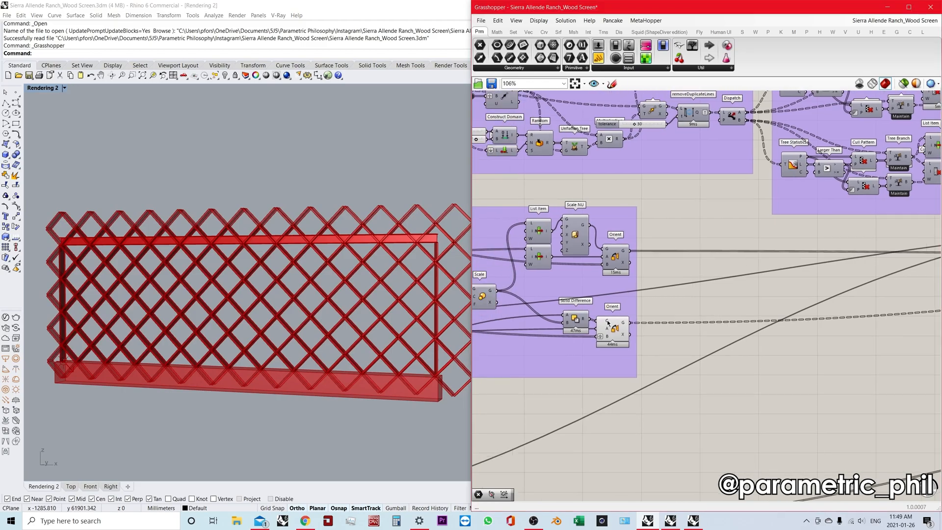
# Hide the lattice preview, add a Square grid, and reduce its row count
pyautogui.click(612, 327)
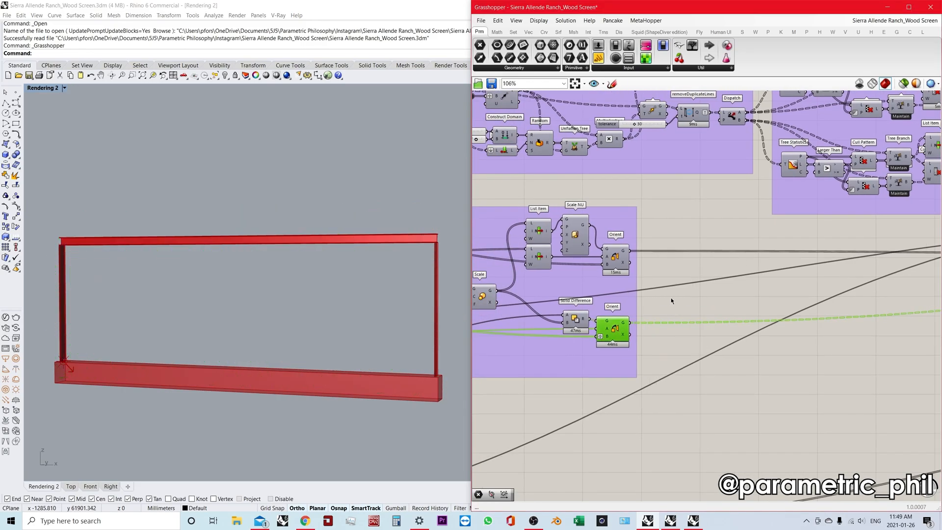
pyautogui.scroll(-3)
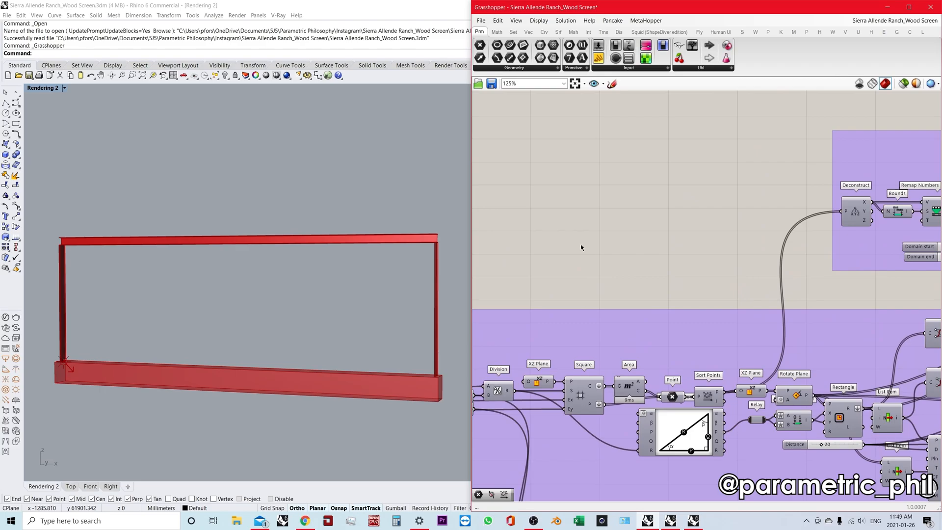
pyautogui.moveTo(582, 240)
pyautogui.write('squa')
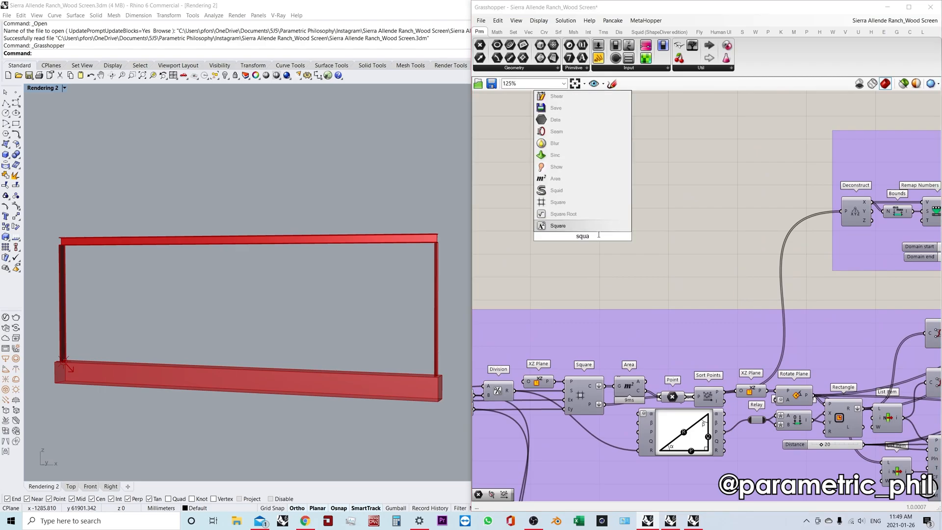
pyautogui.click(557, 225)
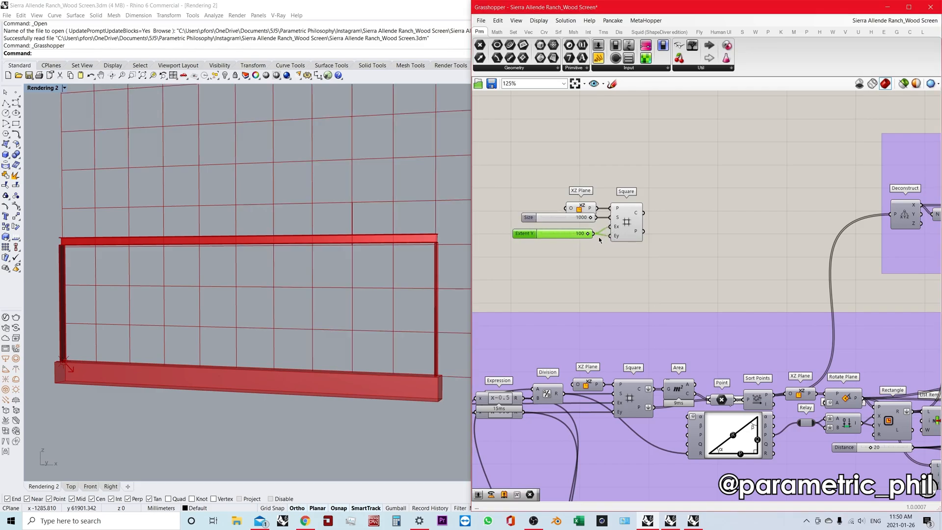
pyautogui.moveTo(579, 233); pyautogui.dragTo(544, 233)
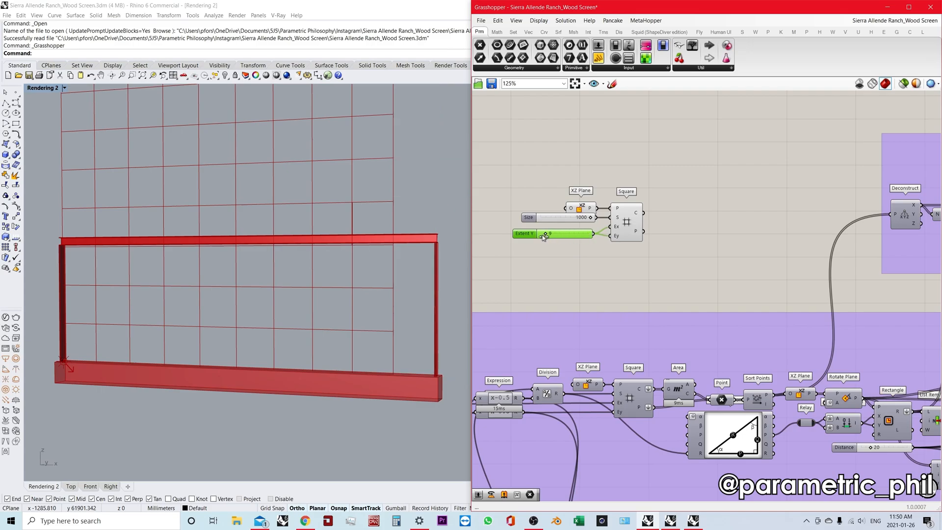
pyautogui.moveTo(545, 233); pyautogui.dragTo(553, 234)
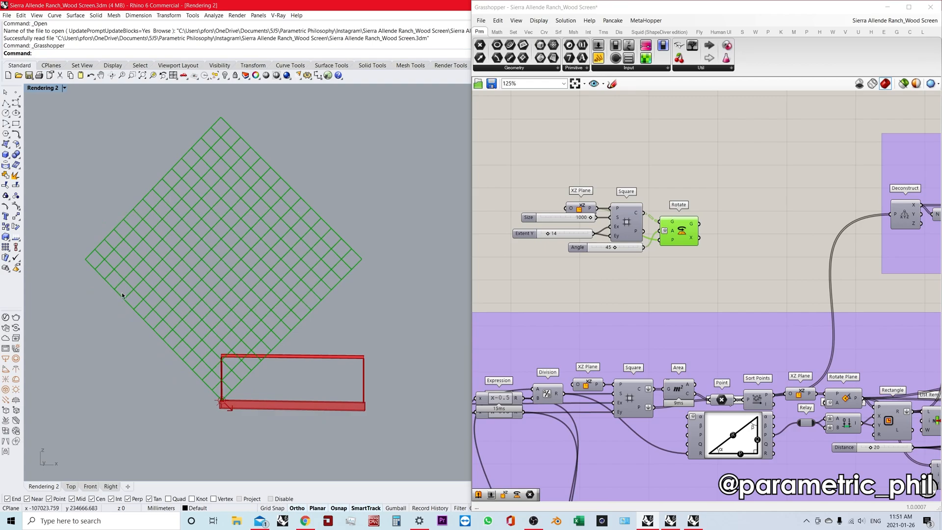
pyautogui.moveTo(258, 320)
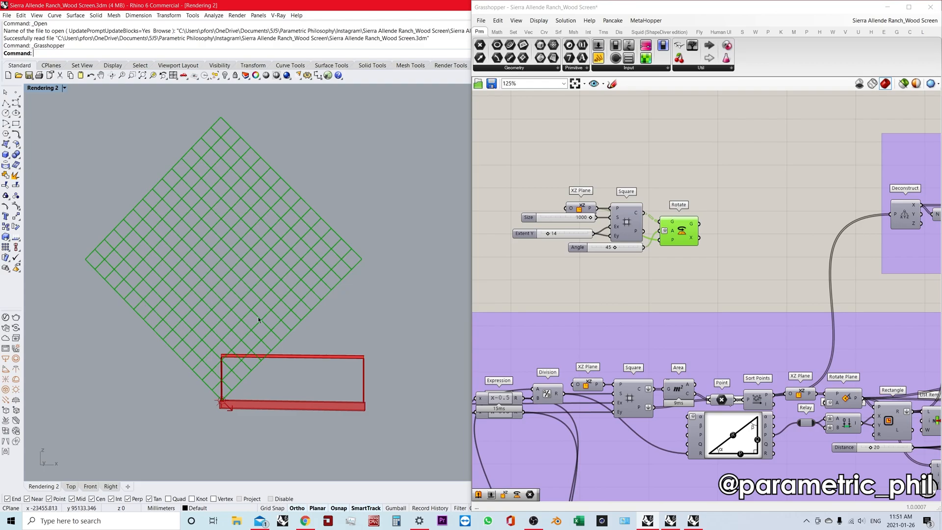
pyautogui.moveTo(245, 173)
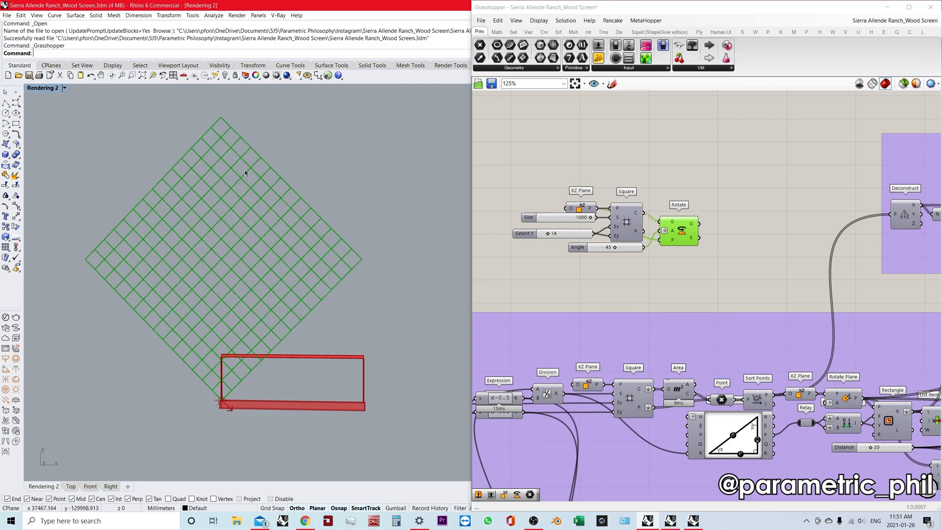
pyautogui.moveTo(709, 268)
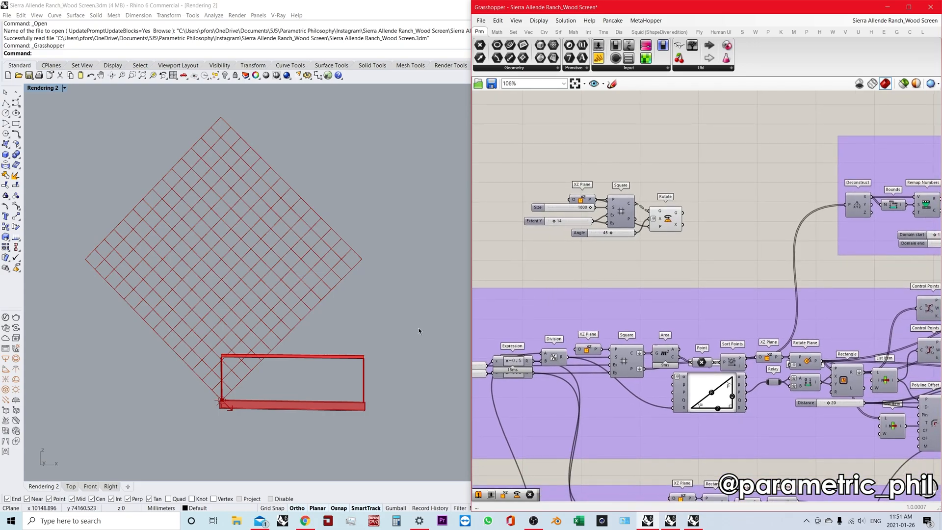
pyautogui.moveTo(671, 206)
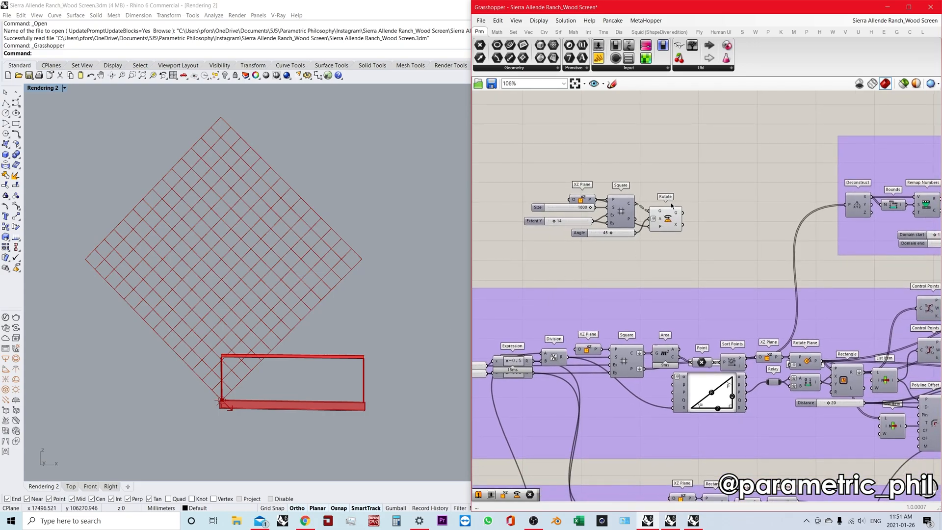
pyautogui.moveTo(699, 169)
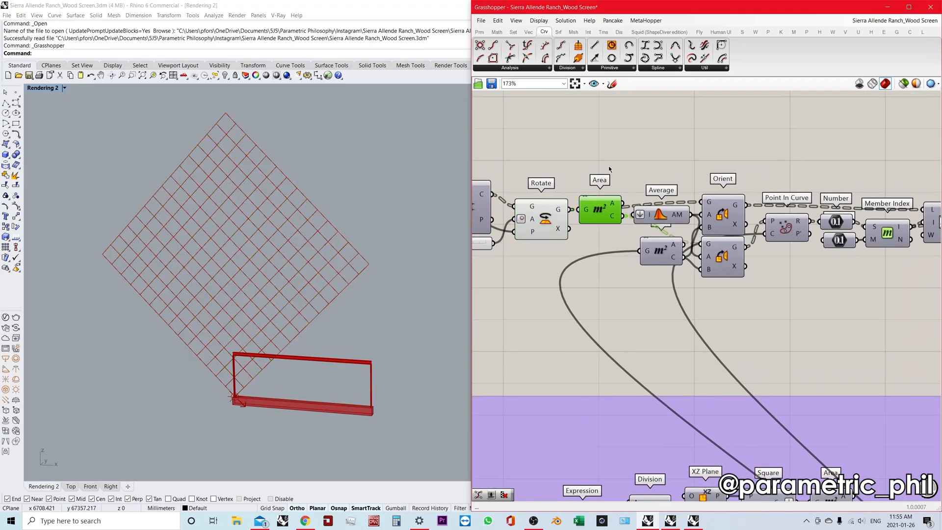
# Turn on preview for the Average component to show the grid's centre point
pyautogui.rightClick(660, 214)
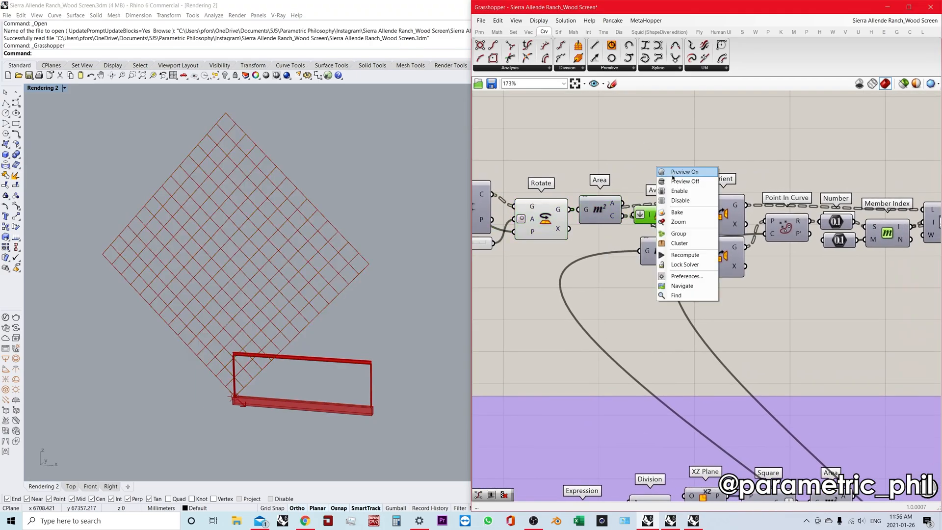
pyautogui.click(684, 172)
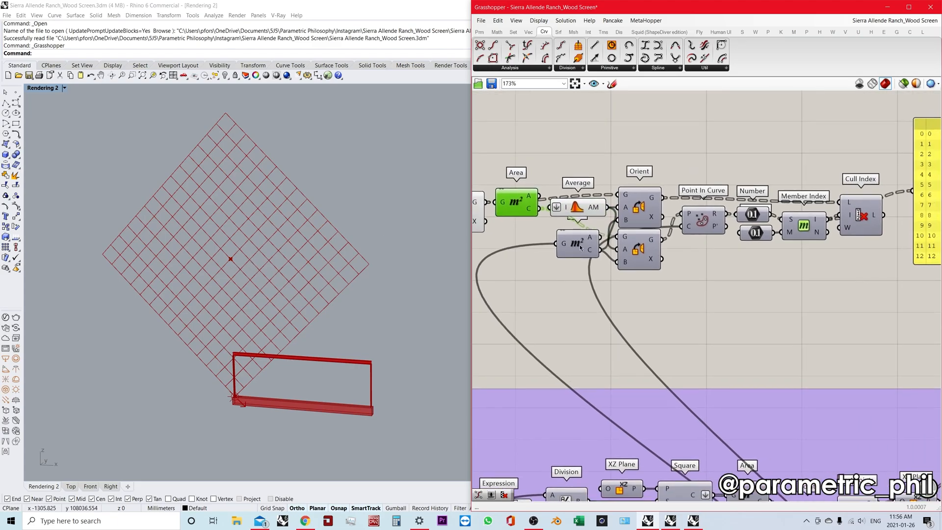
pyautogui.moveTo(589, 257)
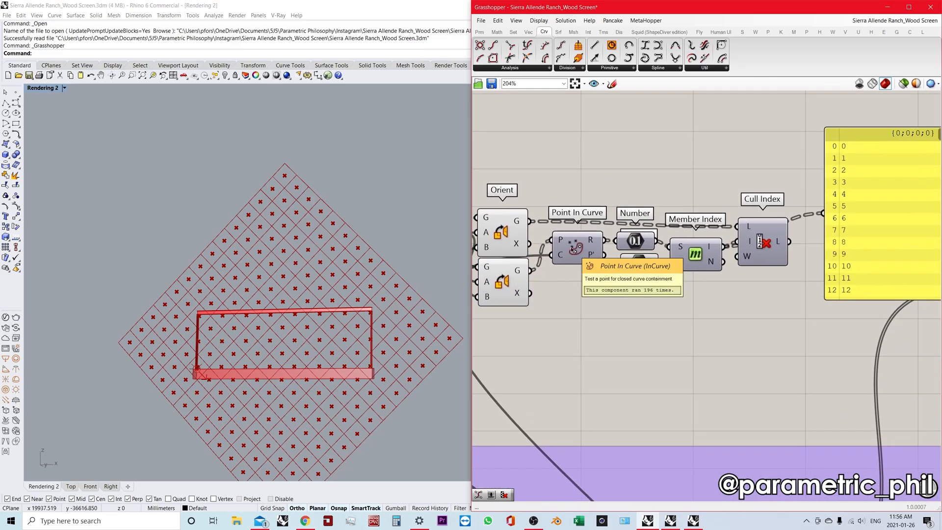
# Select the Point In Curve test against the frame boundary
pyautogui.click(577, 248)
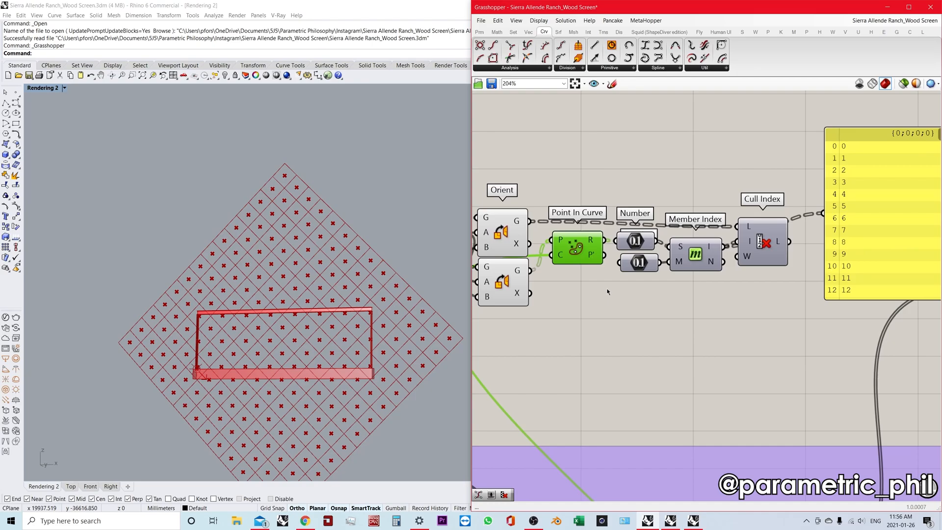
pyautogui.scroll(-3)
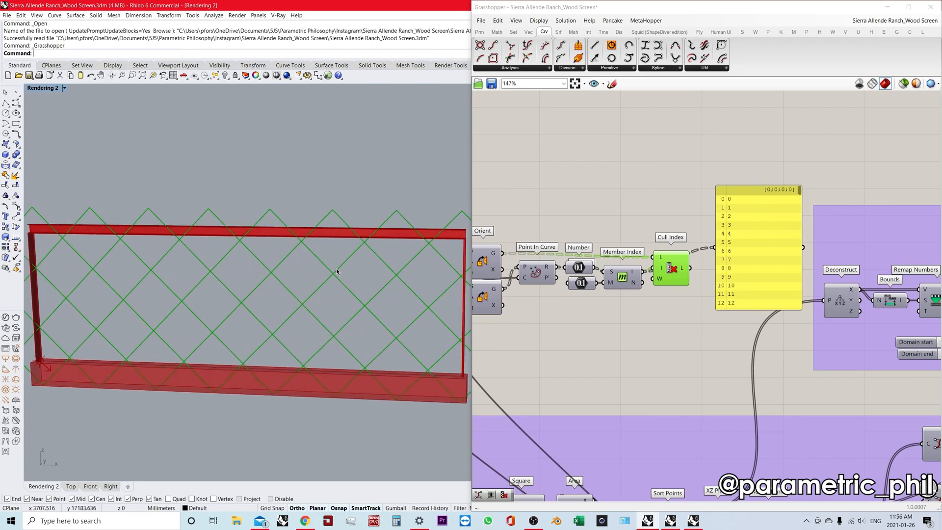
pyautogui.moveTo(335, 272)
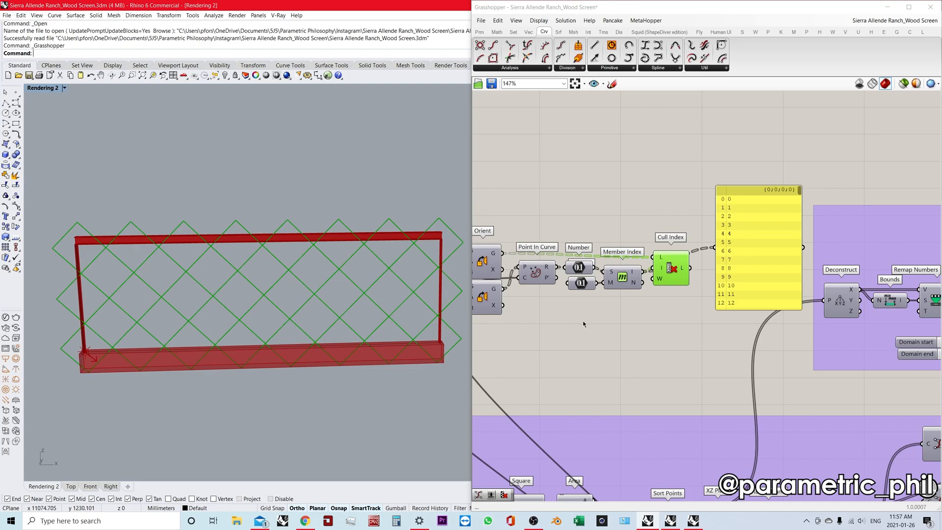
# Scroll the canvas to the original Division, XZ Plane and Square group
pyautogui.scroll(-3)
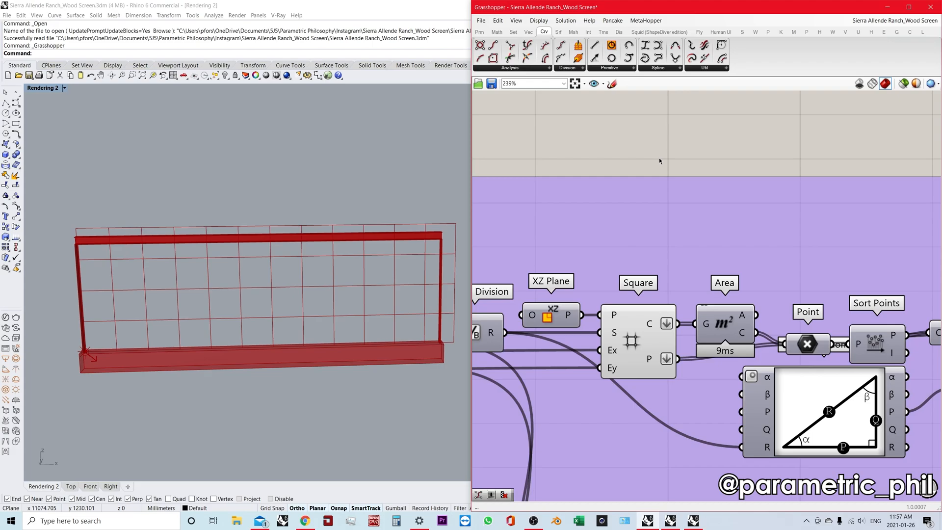
pyautogui.scroll(-3)
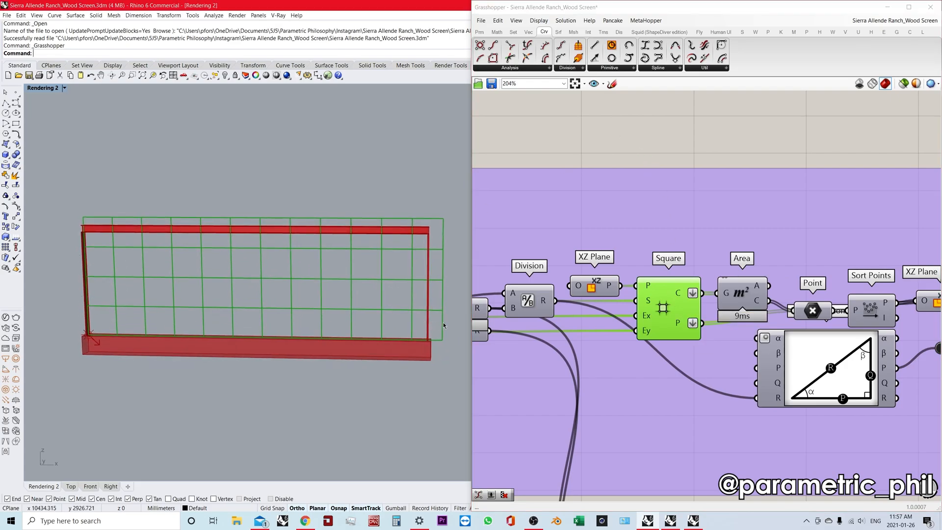
pyautogui.moveTo(430, 315)
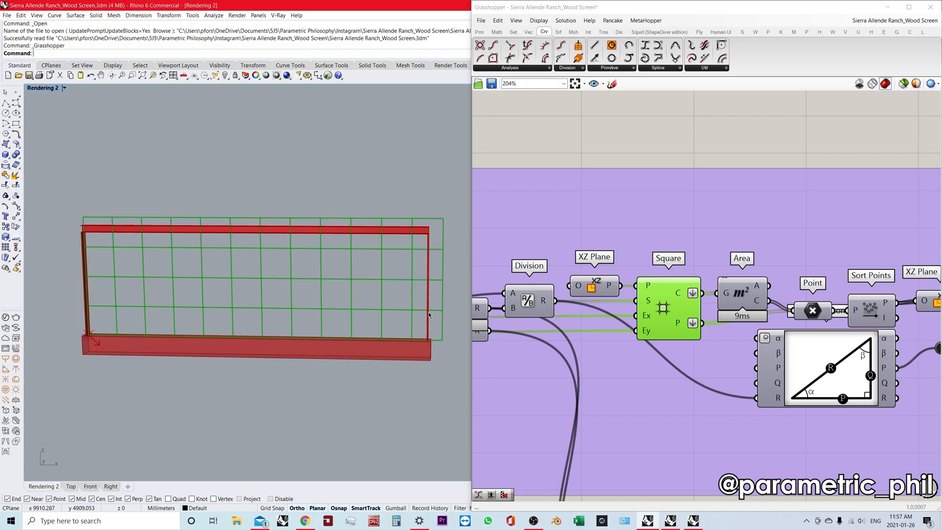
pyautogui.moveTo(416, 333)
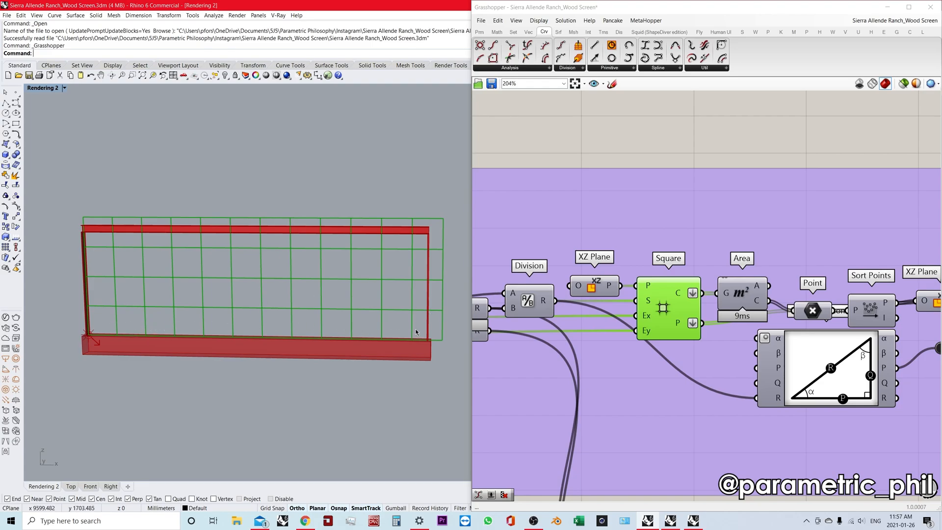
pyautogui.moveTo(131, 273)
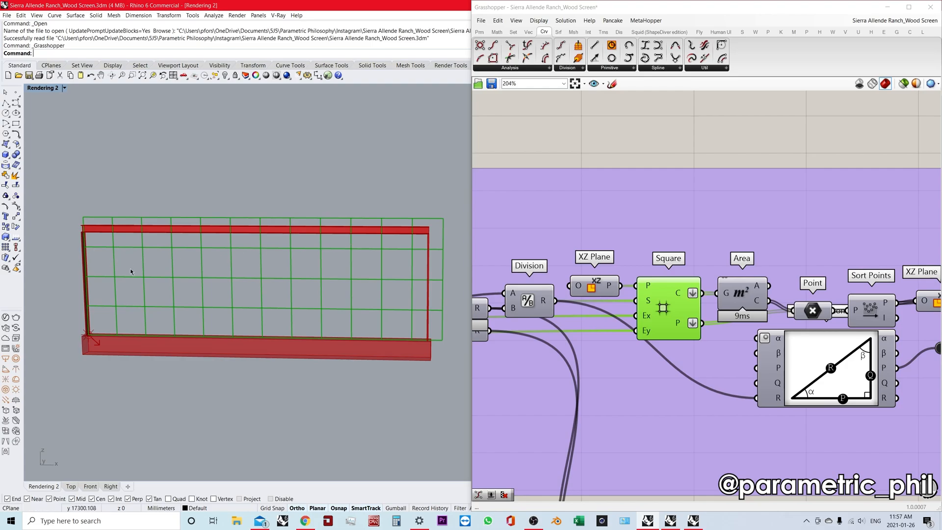
pyautogui.moveTo(129, 271)
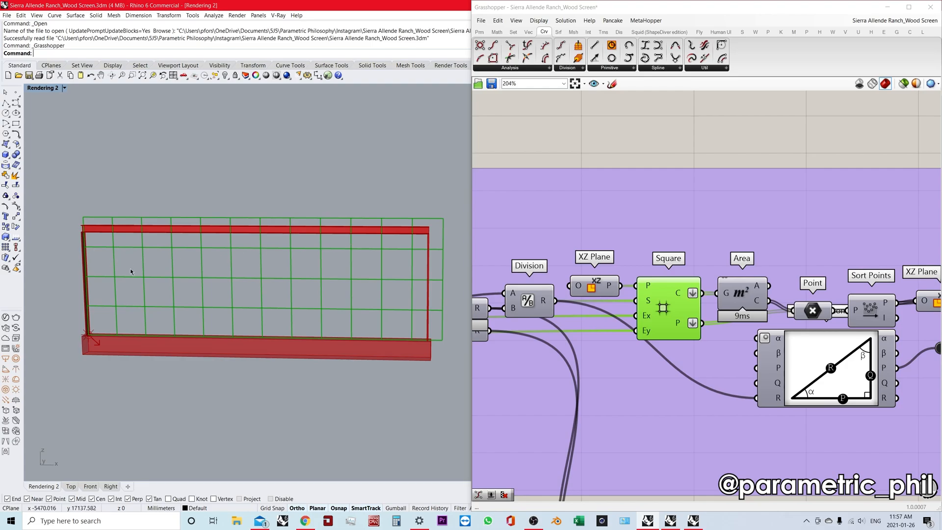
pyautogui.moveTo(704, 192)
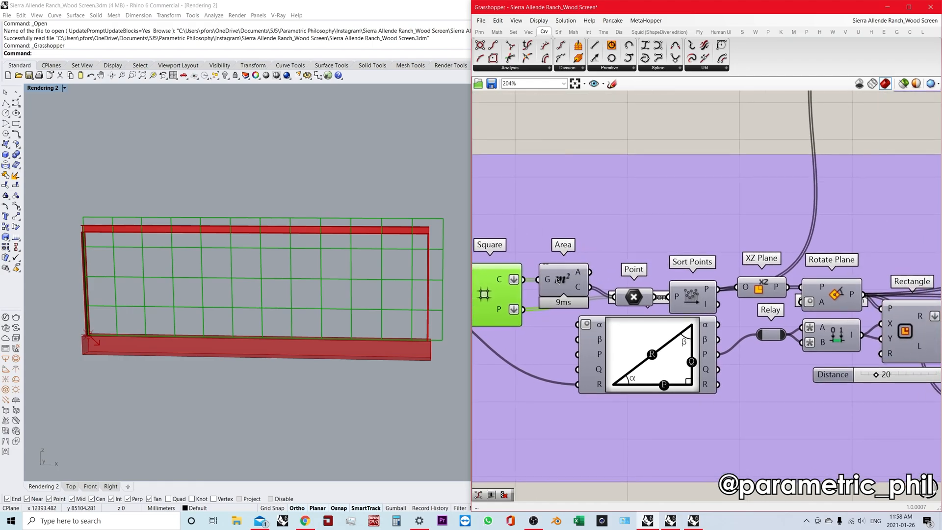
pyautogui.rightClick(563, 287)
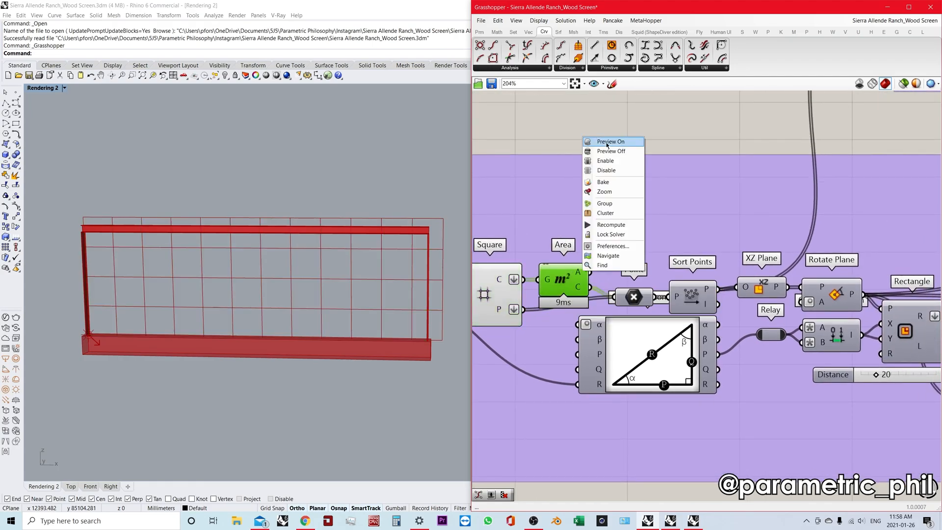
pyautogui.click(610, 141)
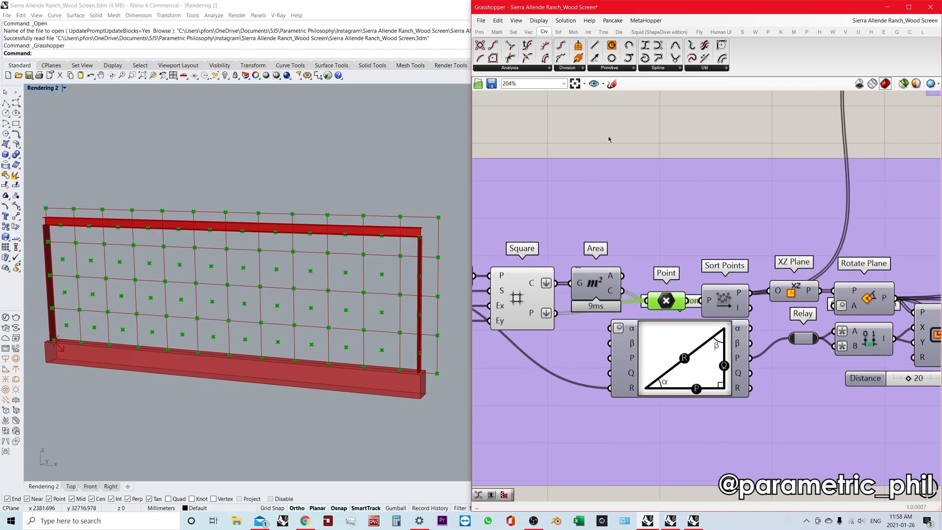
pyautogui.click(570, 45)
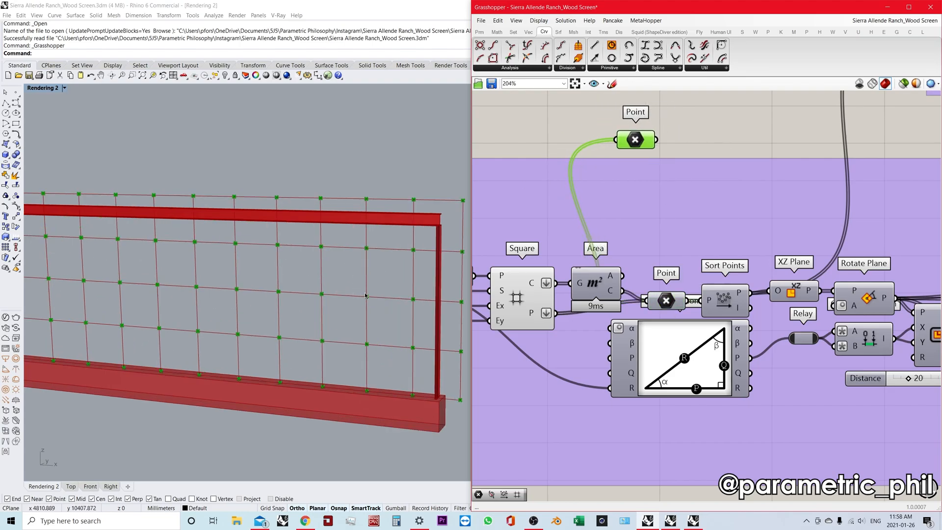
pyautogui.scroll(-3)
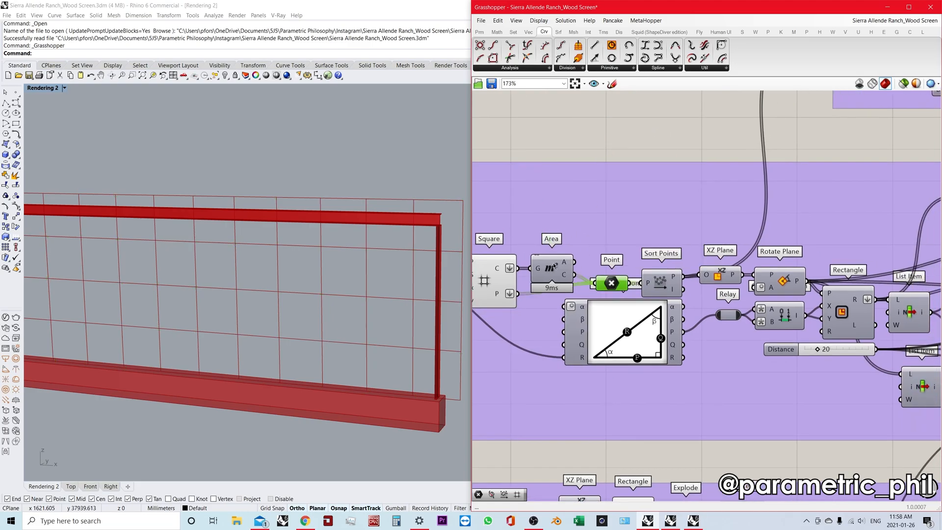
# Set the Rotate Plane angle input to Degrees
pyautogui.click(660, 283)
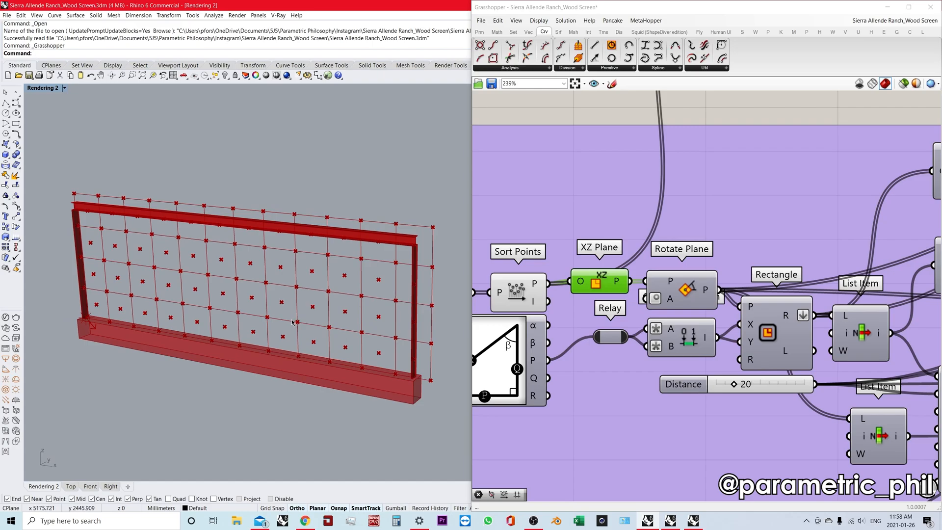
pyautogui.moveTo(622, 270)
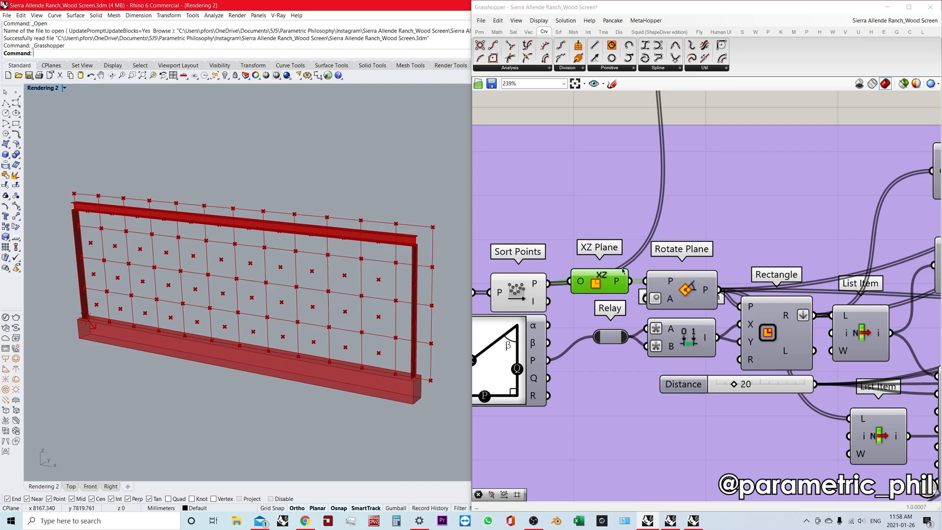
pyautogui.click(680, 289)
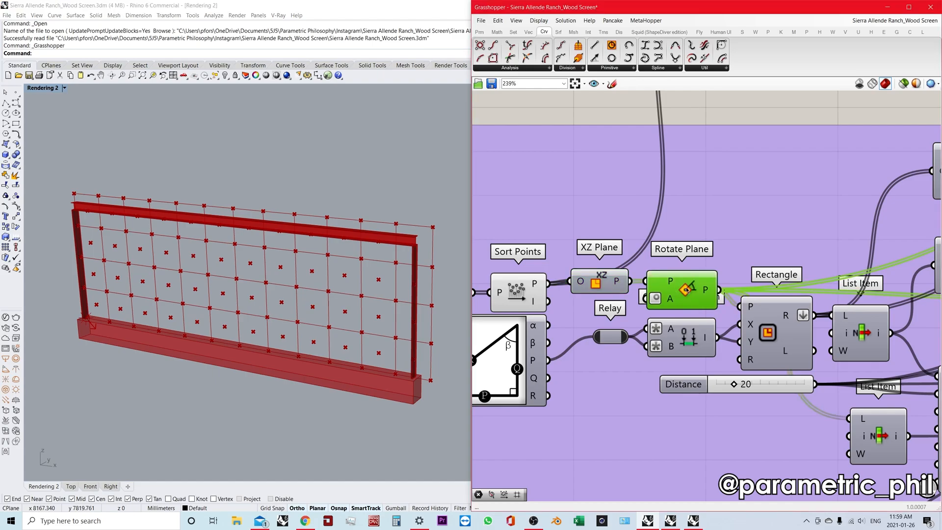
pyautogui.rightClick(684, 298)
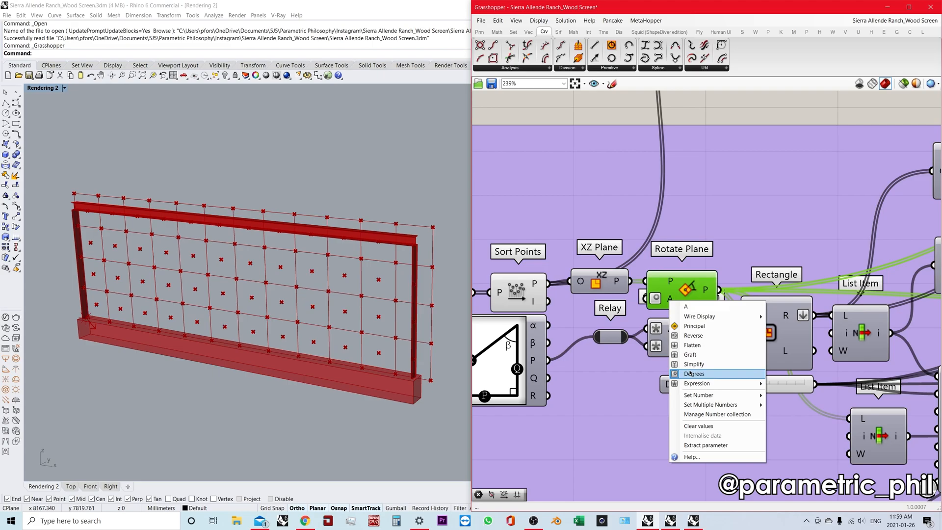
pyautogui.click(698, 394)
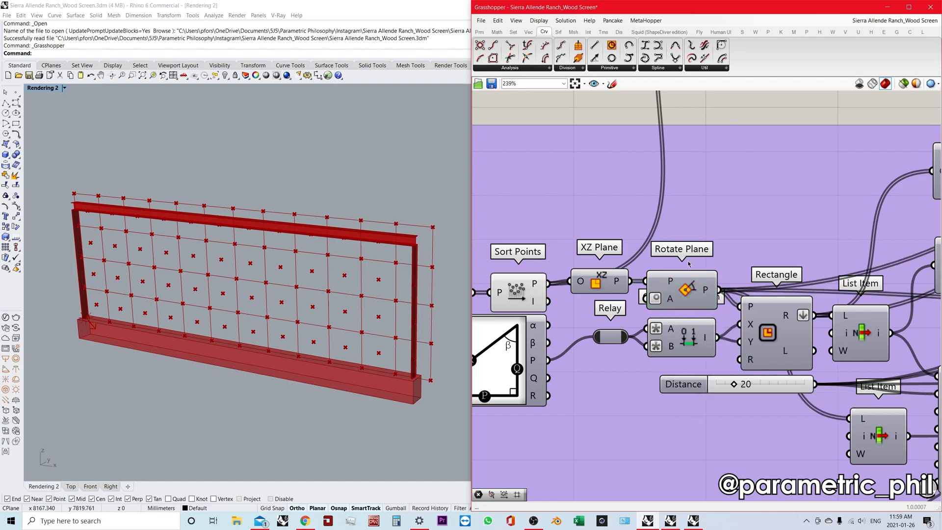
# Turn on preview for the Rectangle component to display the diamond rectangles
pyautogui.click(680, 290)
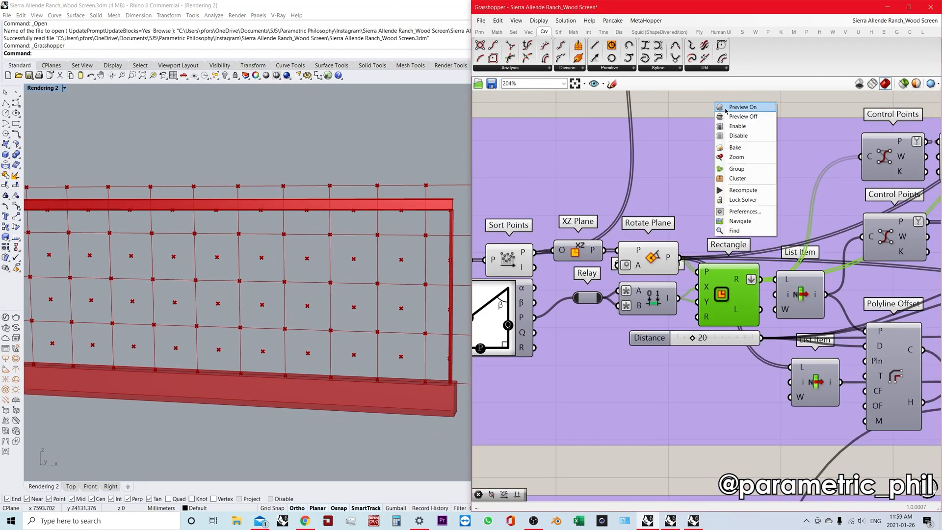
pyautogui.click(743, 107)
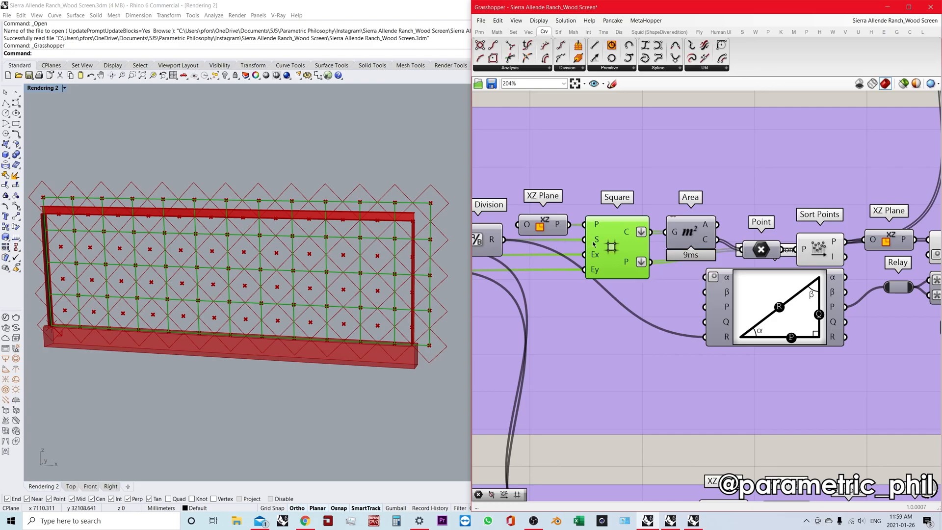
pyautogui.moveTo(522, 246)
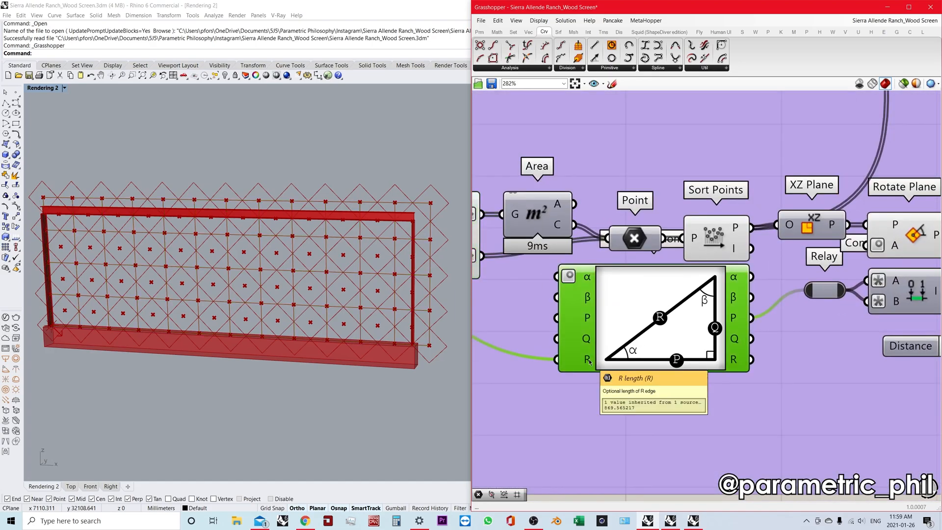
pyautogui.scroll(-3)
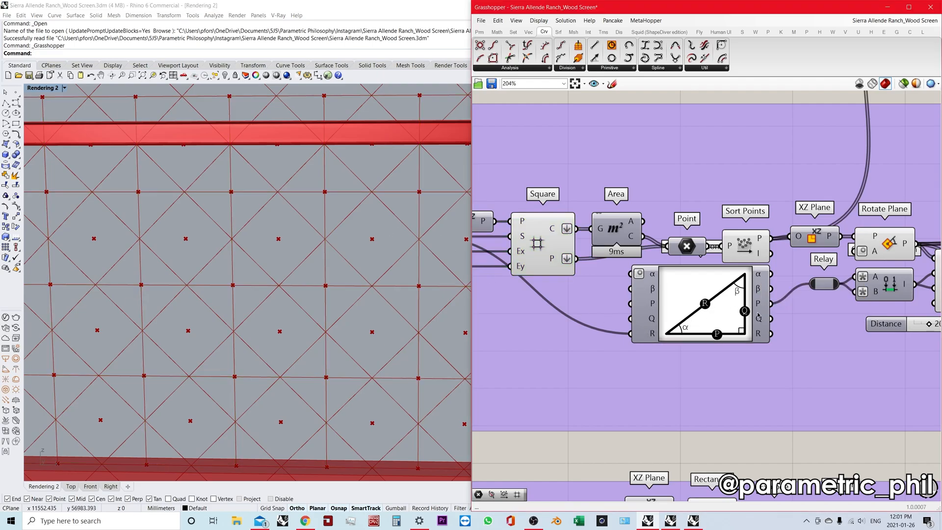
pyautogui.moveTo(326, 193)
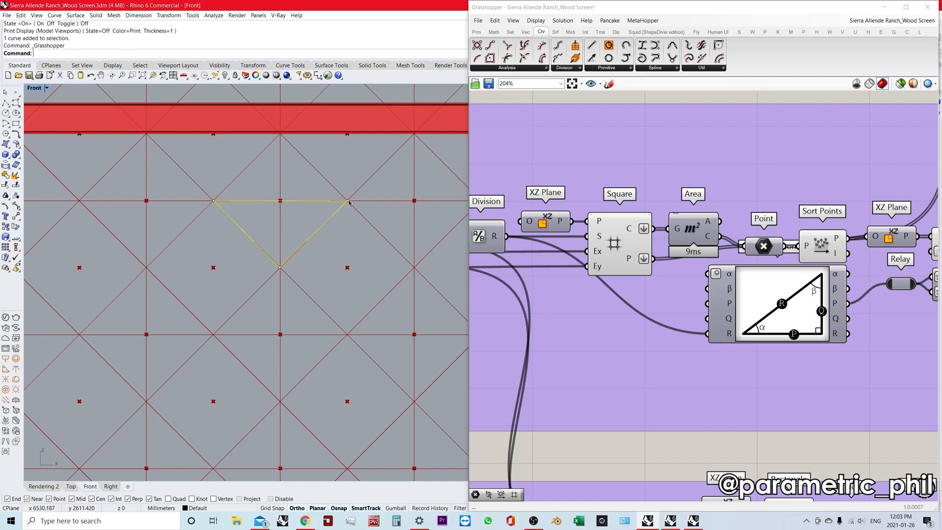
pyautogui.moveTo(308, 241)
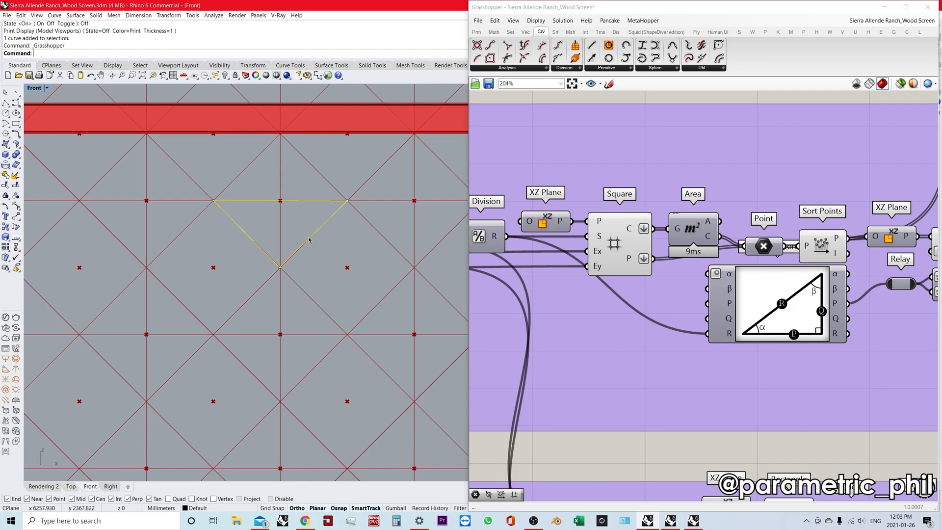
pyautogui.moveTo(308, 231)
pyautogui.write('move')
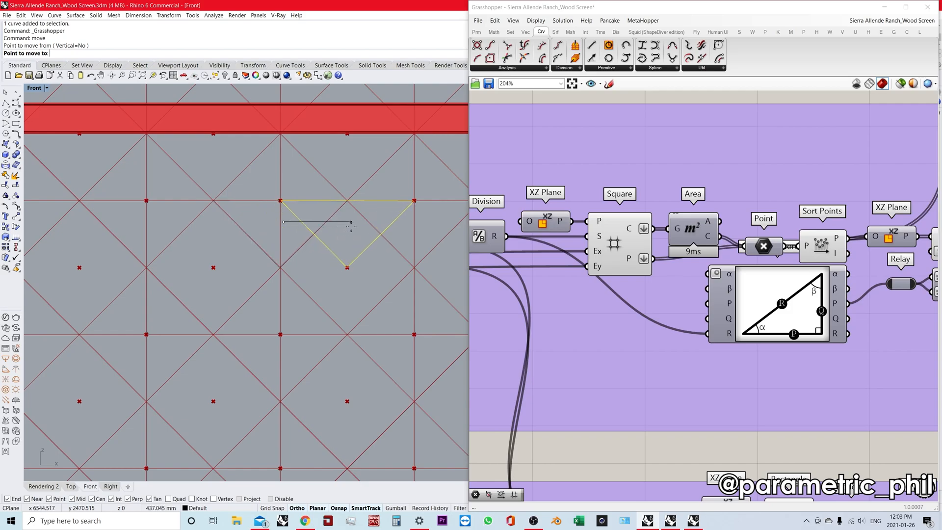
pyautogui.click(279, 201)
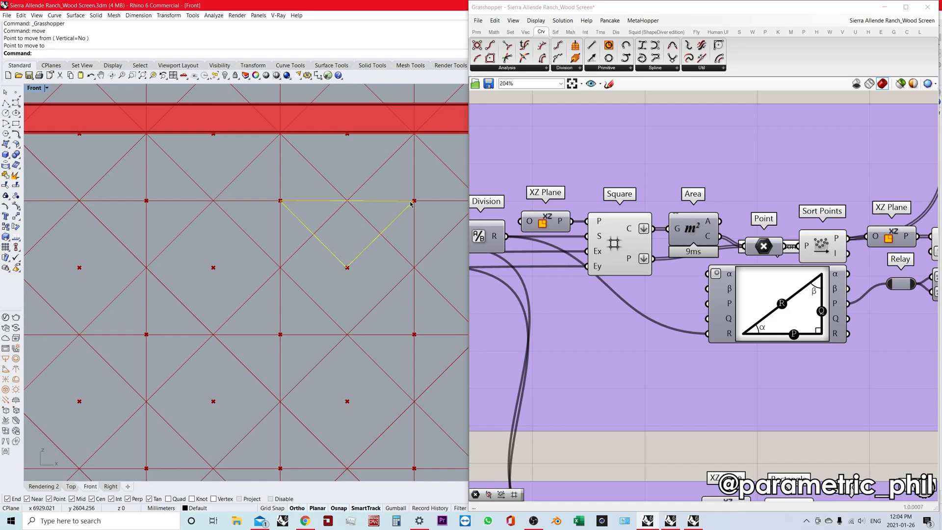
pyautogui.click(347, 266)
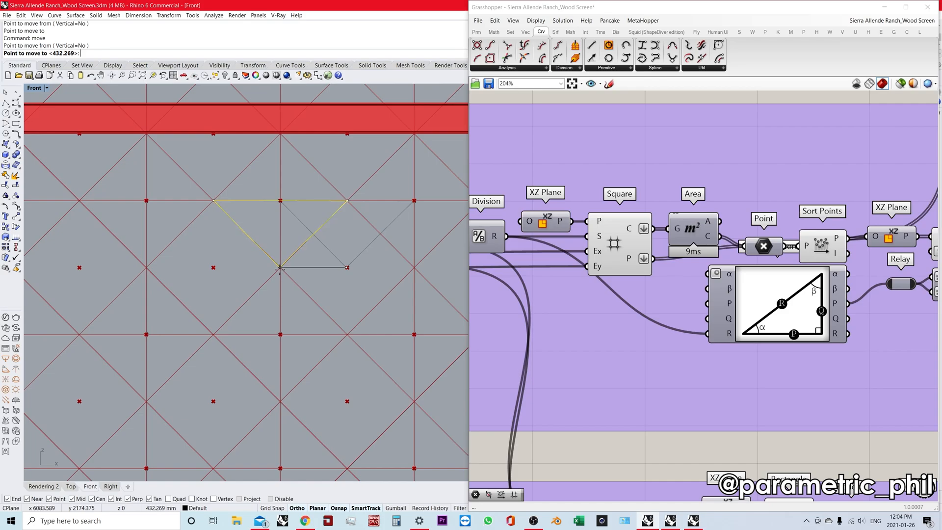
pyautogui.click(281, 267)
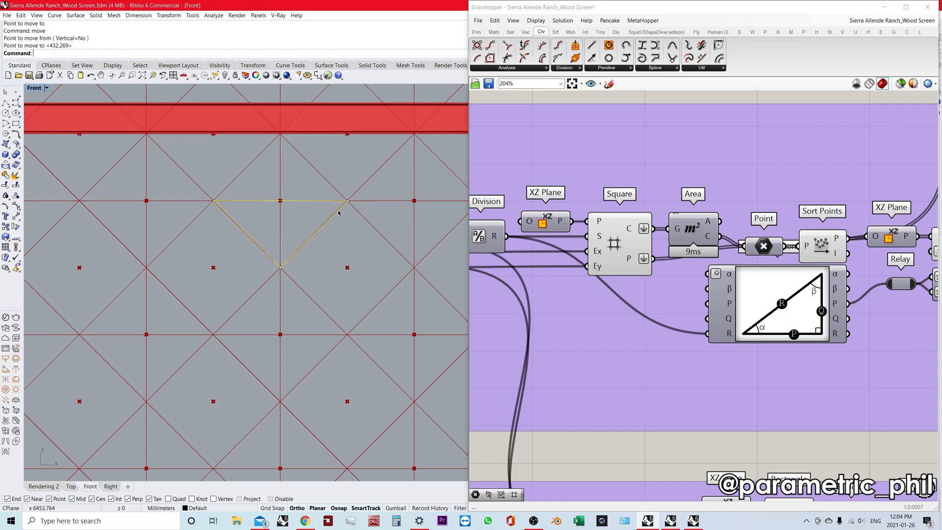
pyautogui.moveTo(315, 251)
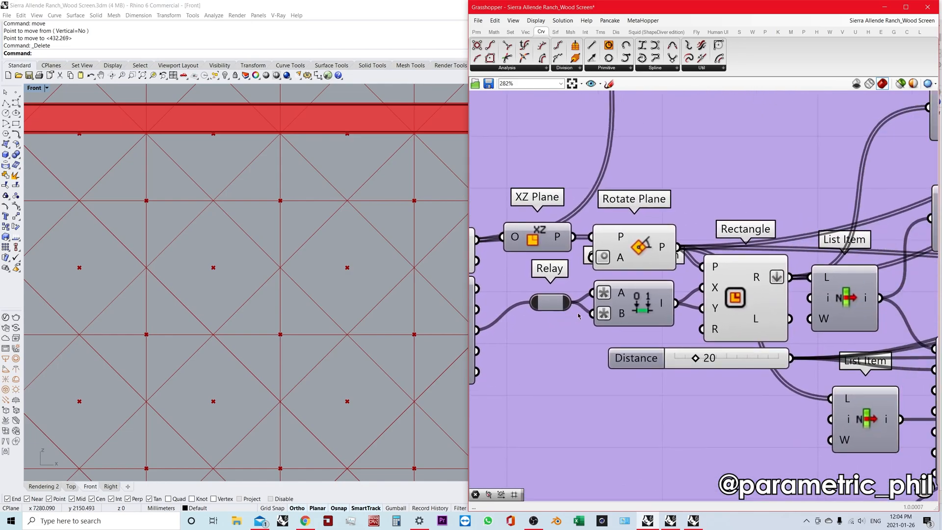
pyautogui.moveTo(621, 293)
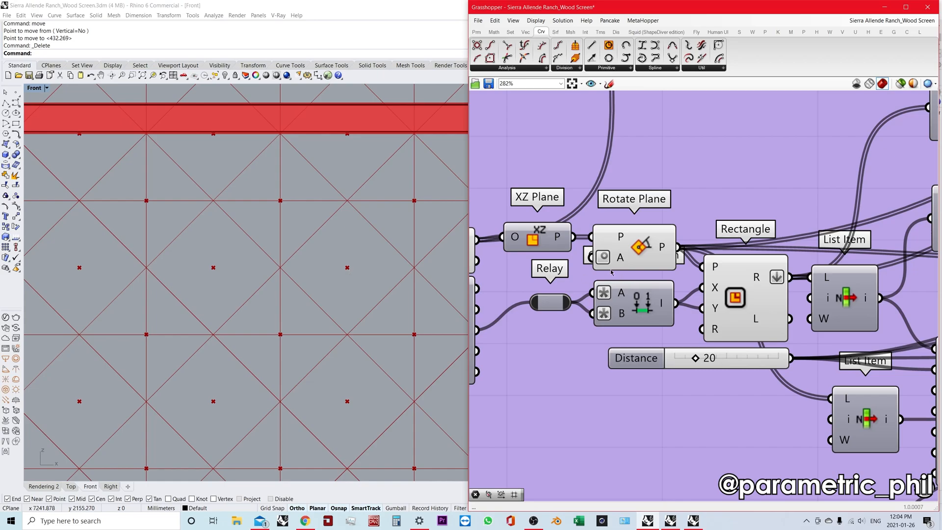
pyautogui.click(632, 246)
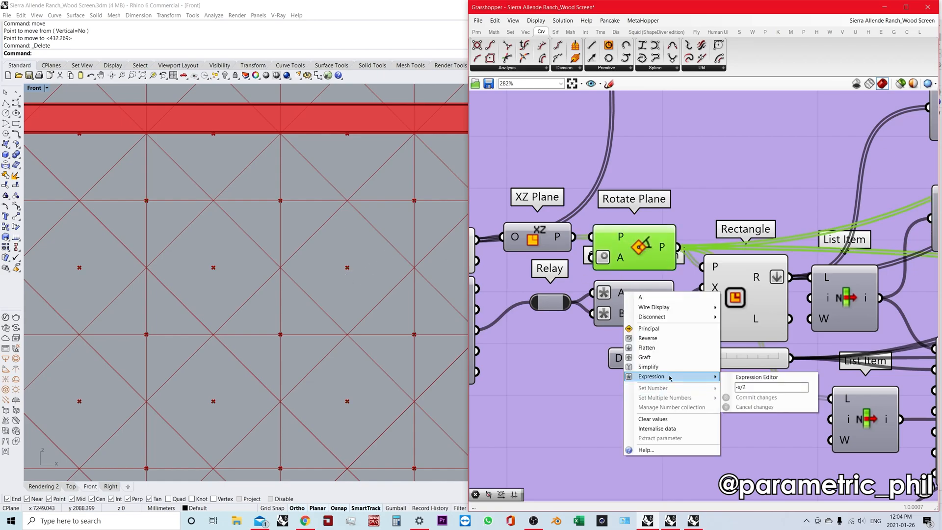
pyautogui.moveTo(688, 374)
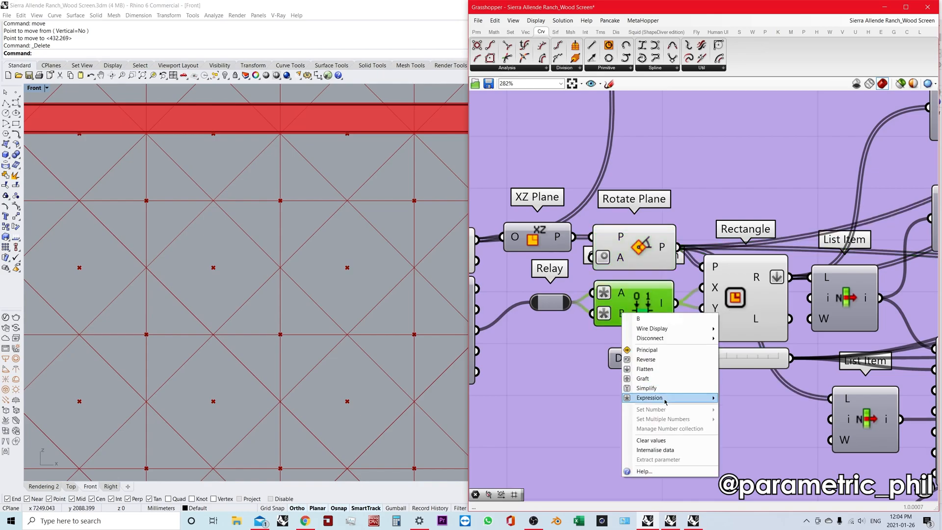
pyautogui.click(578, 330)
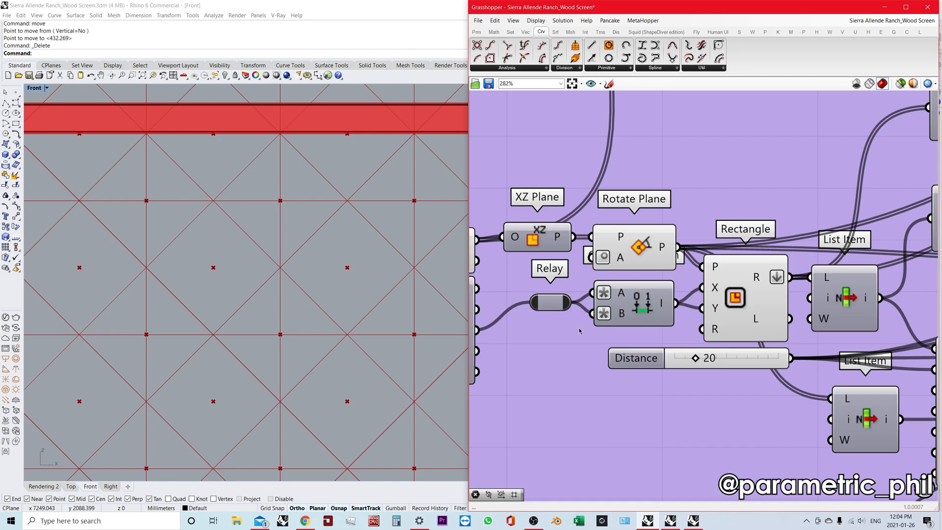
pyautogui.moveTo(364, 285)
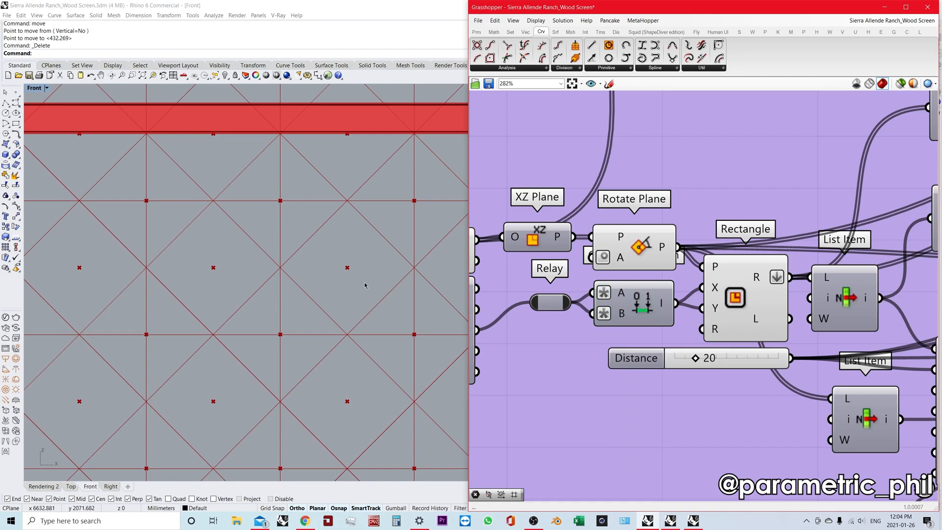
pyautogui.moveTo(548, 295)
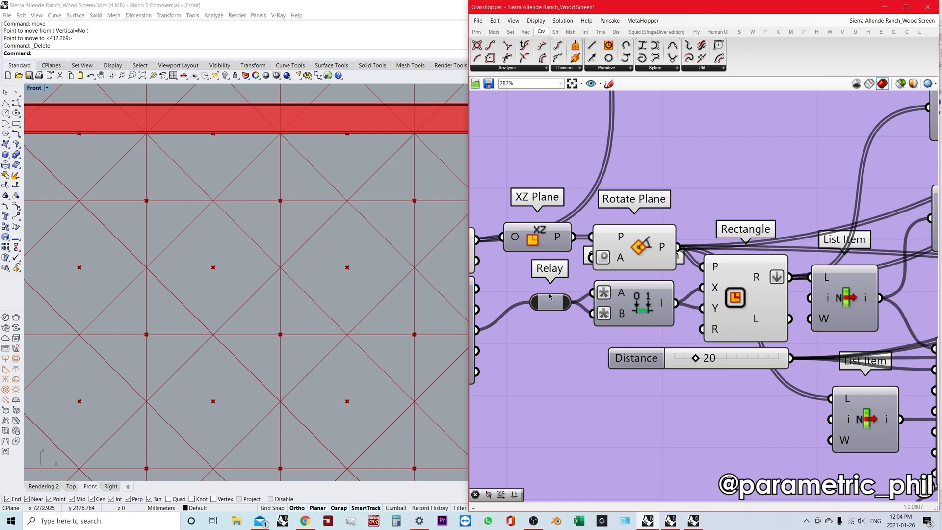
pyautogui.moveTo(348, 268)
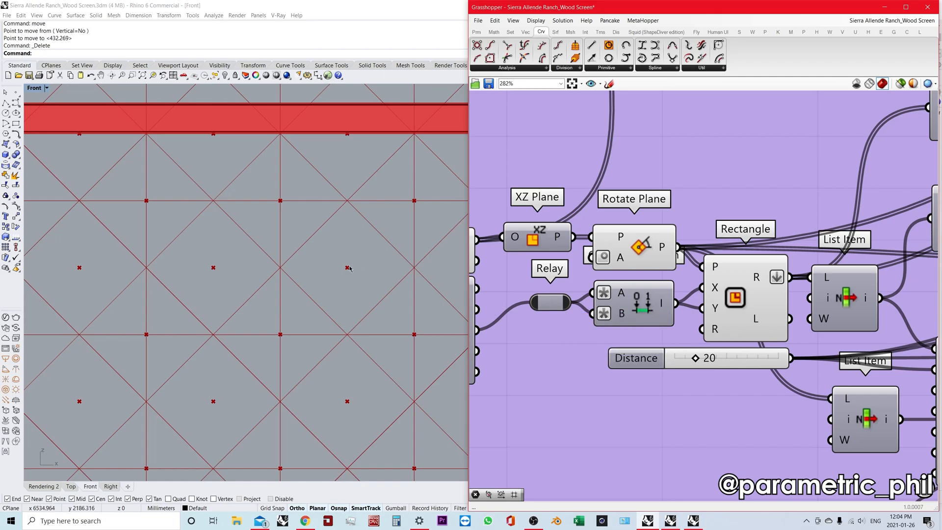
pyautogui.moveTo(350, 275)
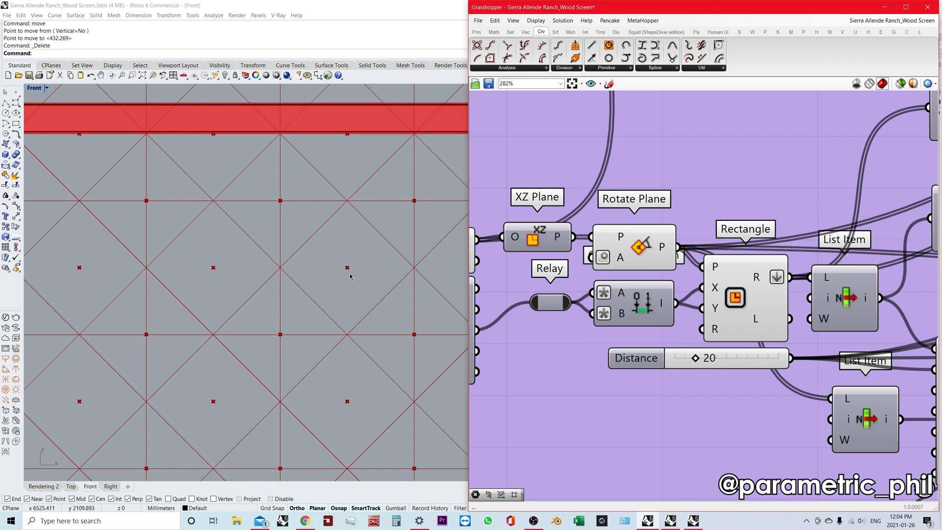
pyautogui.moveTo(367, 268)
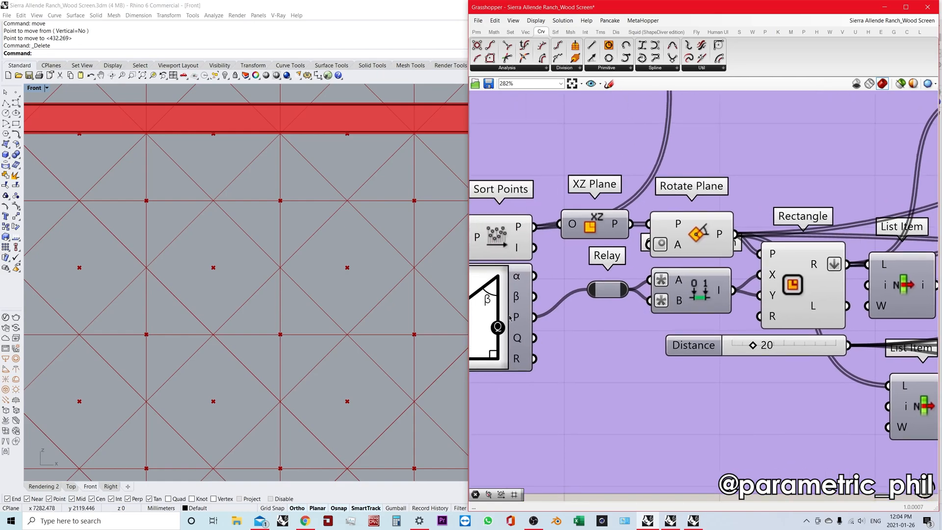
pyautogui.moveTo(515, 317)
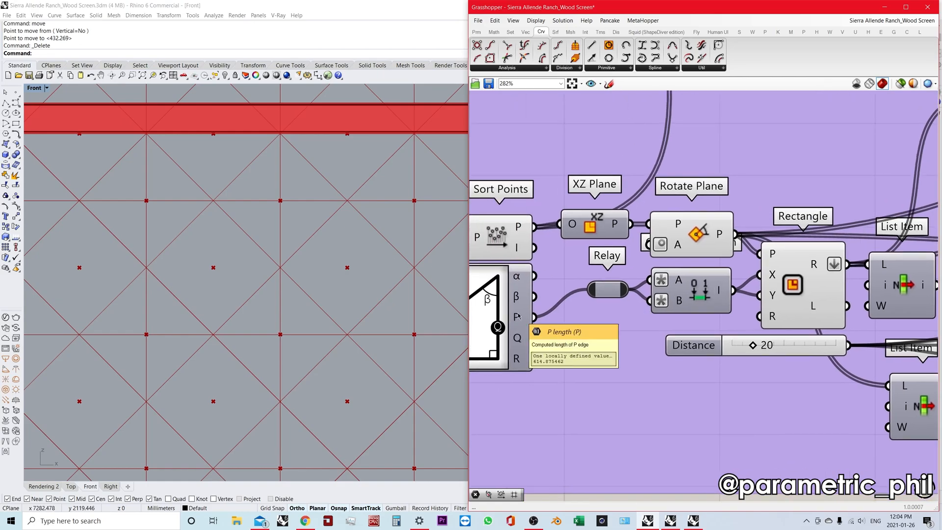